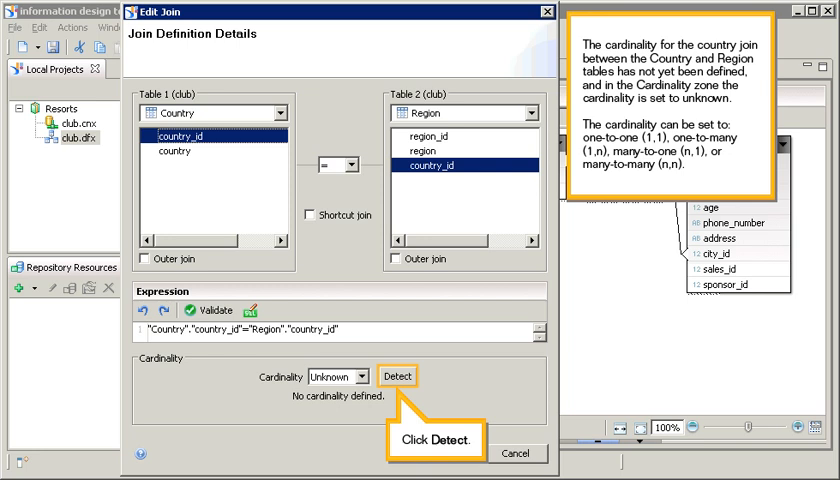
# - Detect the Country–Region join cardinality as 1,n and confirm the join edit
pyautogui.click(396, 376)
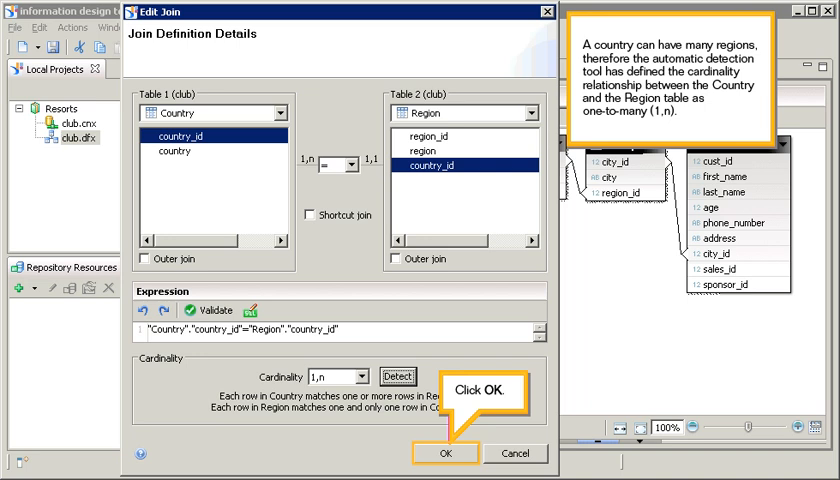
pyautogui.click(446, 453)
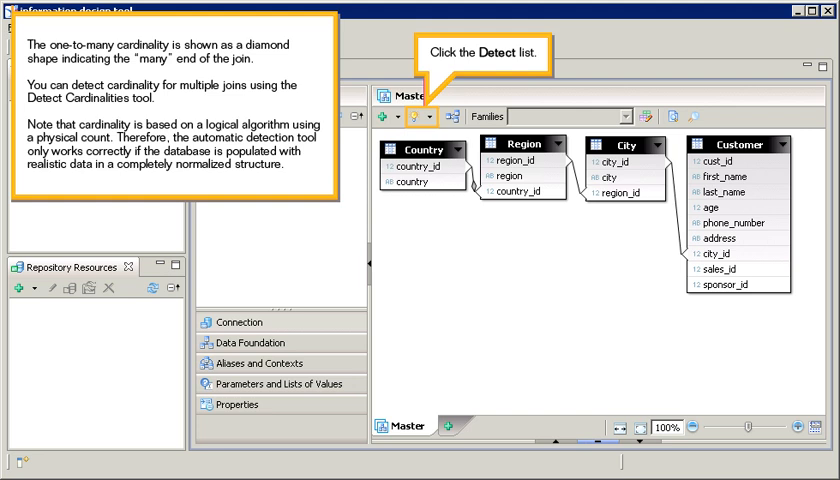
# - Launch Detect Cardinalities from the Detect dropdown to list all three joins
pyautogui.click(410, 116)
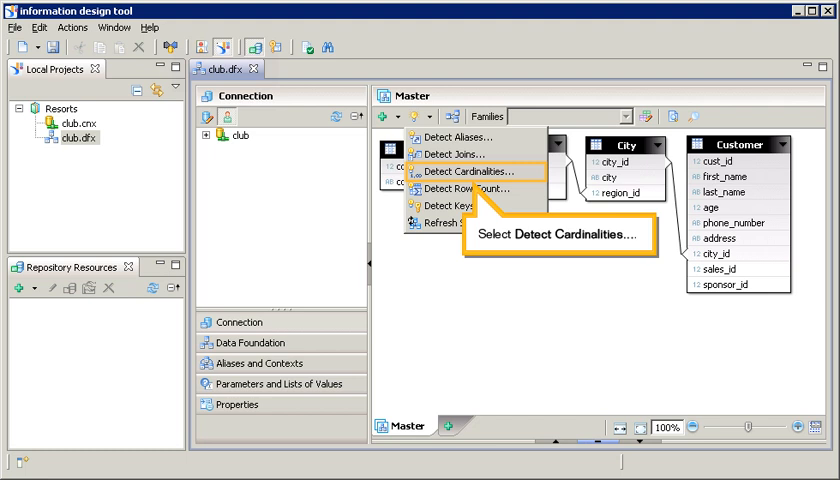
pyautogui.click(453, 171)
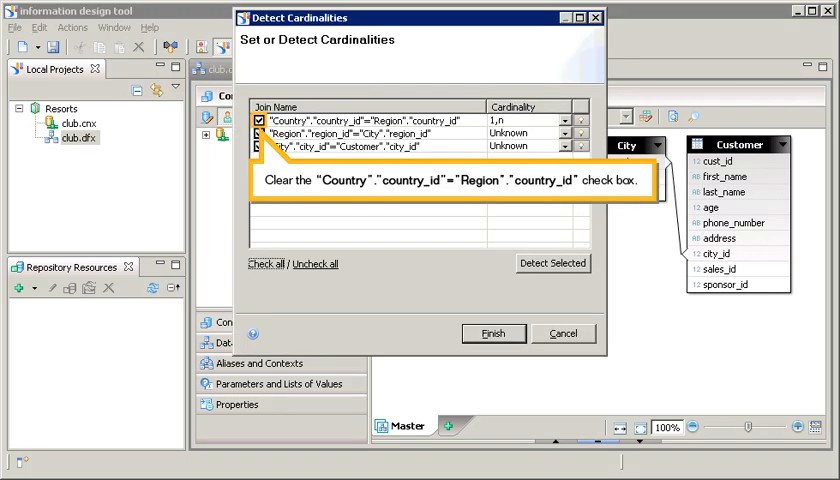
# - Detect 1,n cardinality for Region–City and City–Customer only, excluding Country–Region, and finish
pyautogui.click(259, 120)
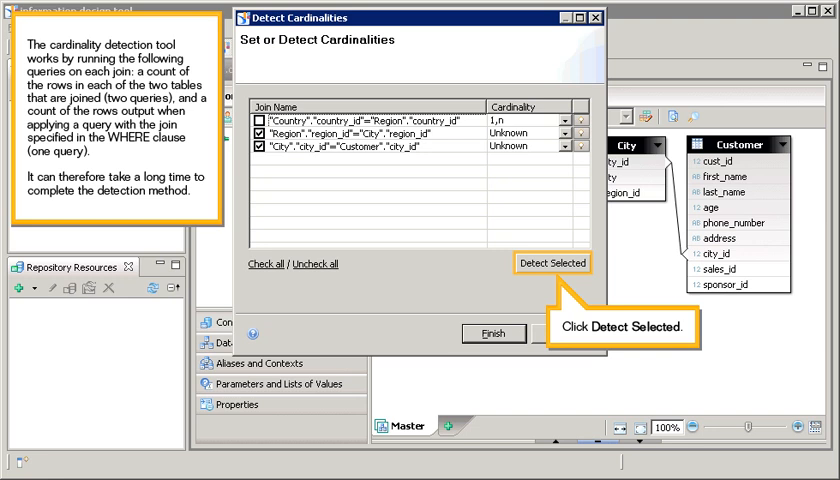
pyautogui.click(552, 262)
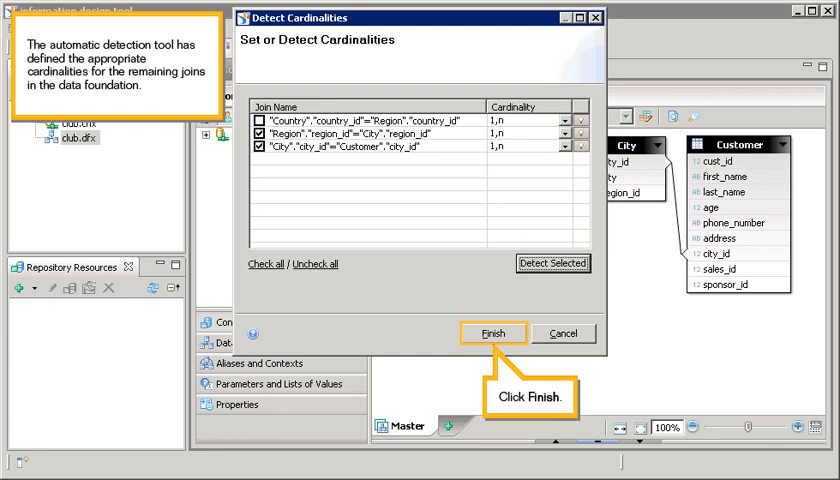
pyautogui.click(492, 333)
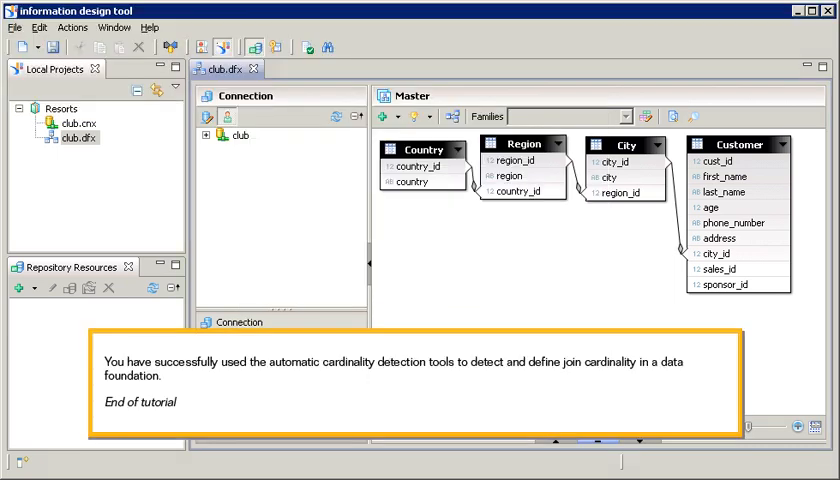